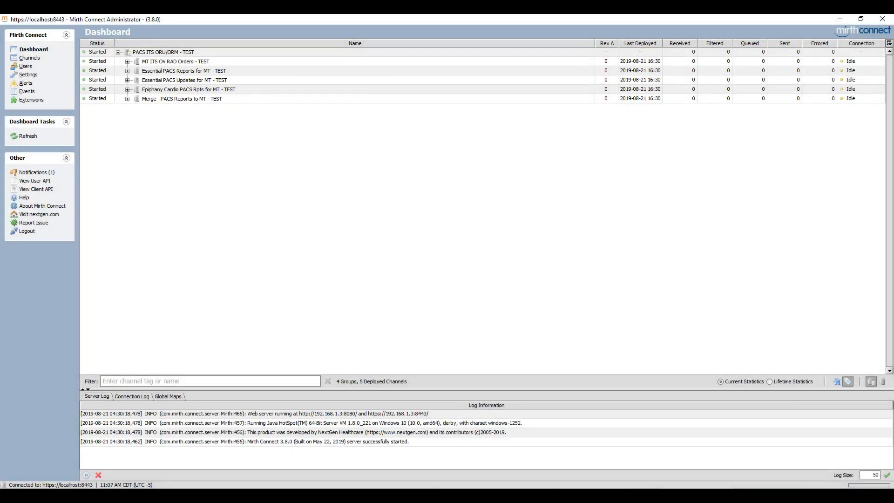
{"action": "mouse_move", "coordinate": [43, 78]}
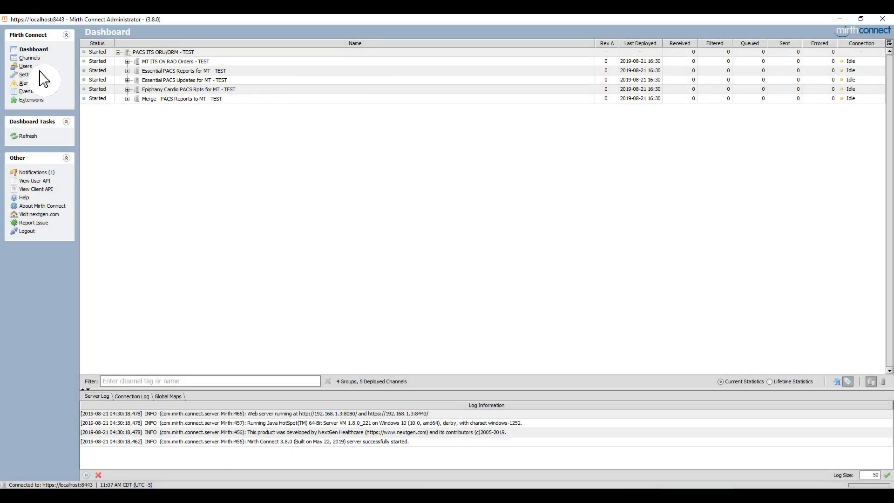
From the Channels list, open the Epic ADT channel for editing.
{"action": "left_click", "coordinate": [29, 57]}
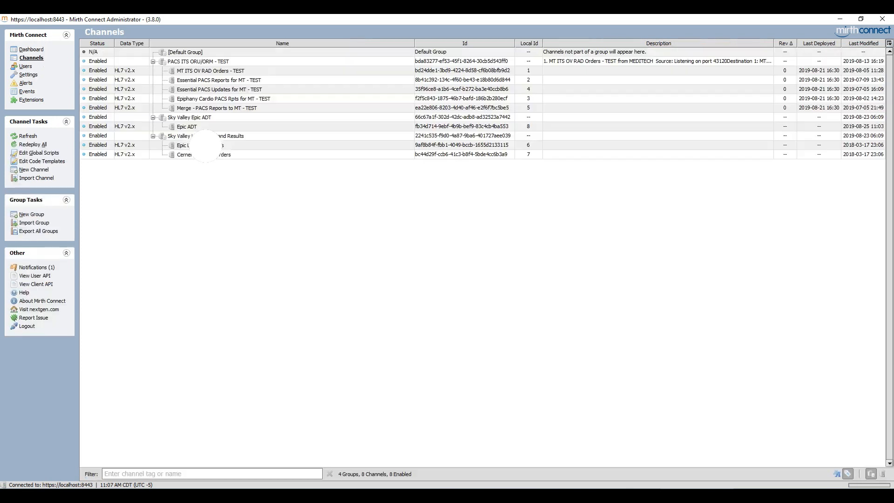
{"action": "mouse_move", "coordinate": [204, 144]}
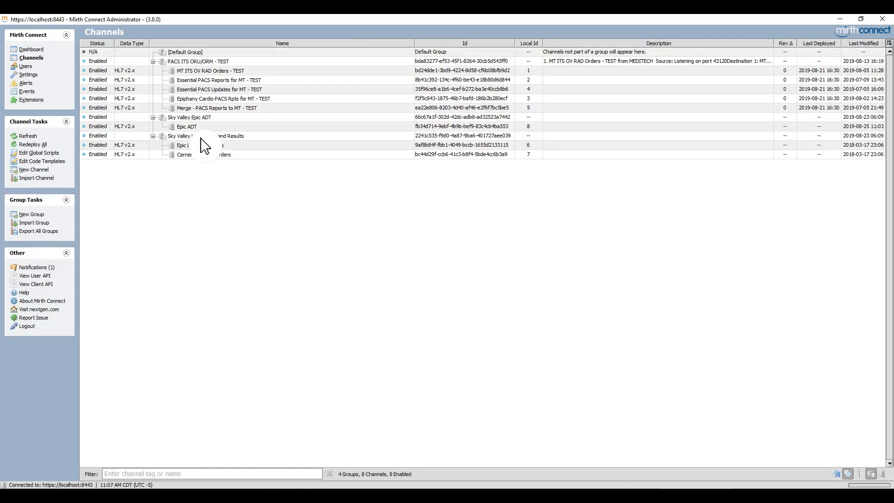
{"action": "double_click", "coordinate": [186, 126]}
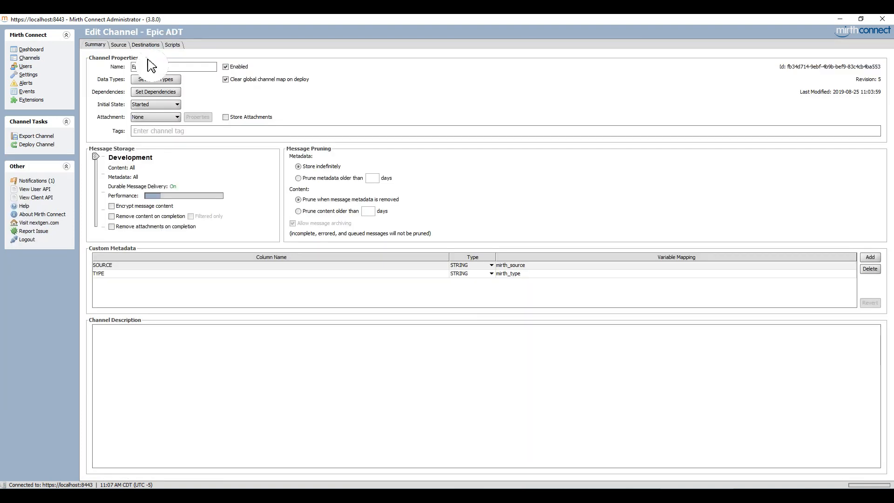
On Destinations, open the transformer of the Epic ADT to Lab destination.
{"action": "left_click", "coordinate": [145, 45]}
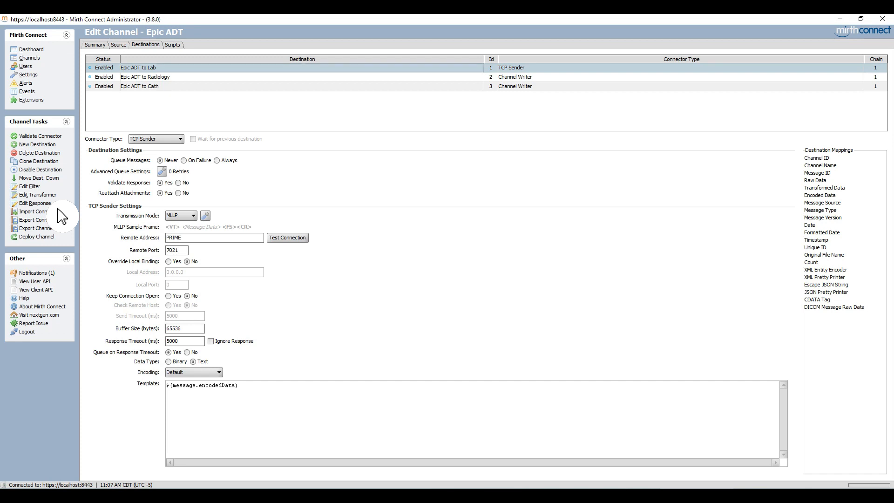
{"action": "left_click", "coordinate": [37, 195]}
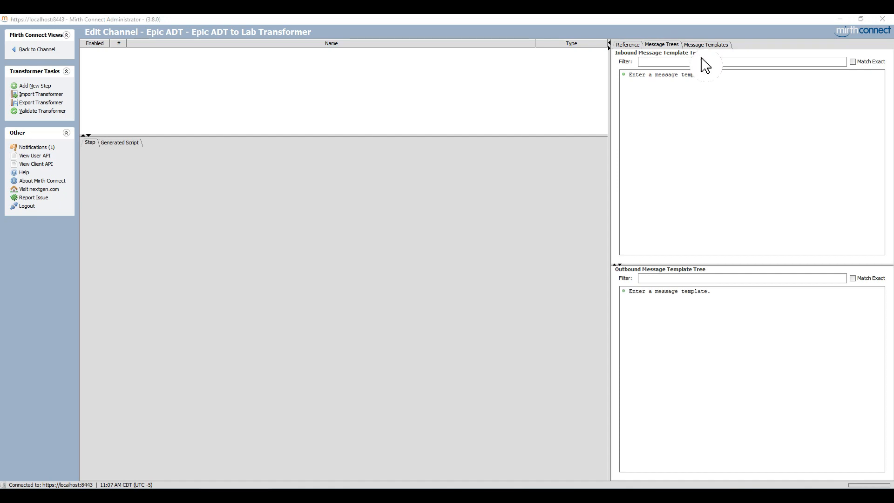
Paste the sample ADT A01 message as the inbound template and view its message tree.
{"action": "left_click", "coordinate": [705, 45]}
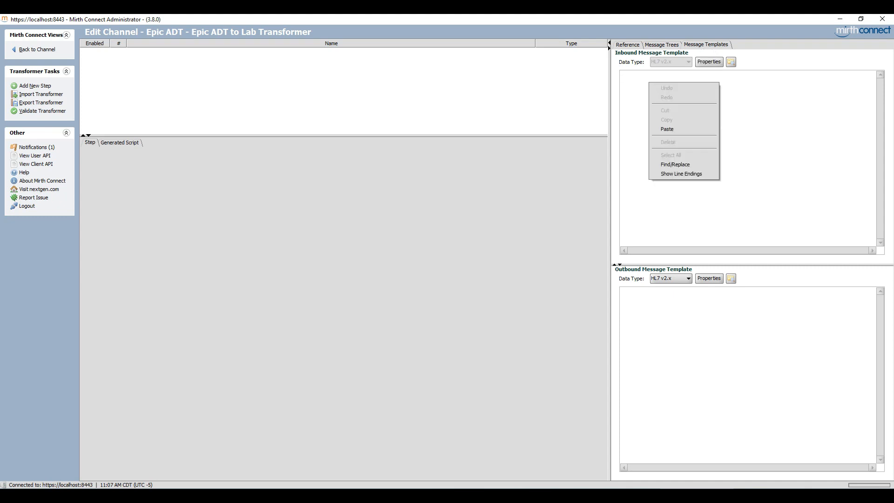
{"action": "left_click", "coordinate": [667, 129]}
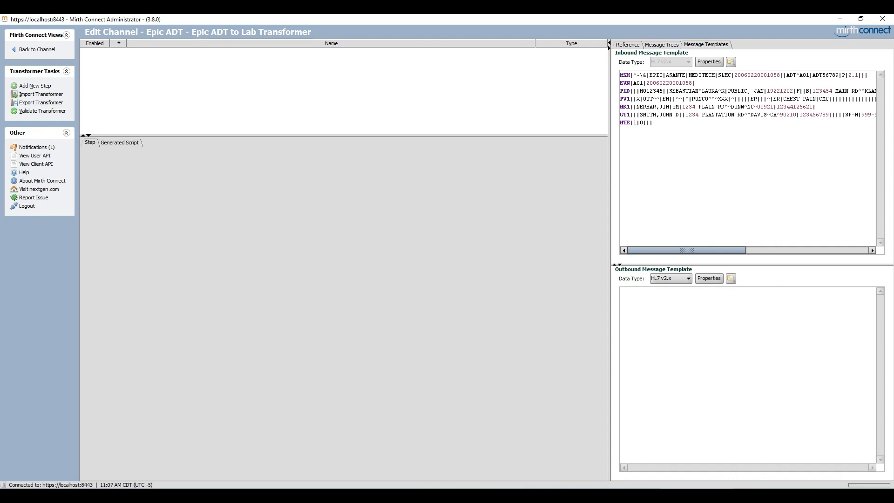
{"action": "left_click", "coordinate": [661, 45]}
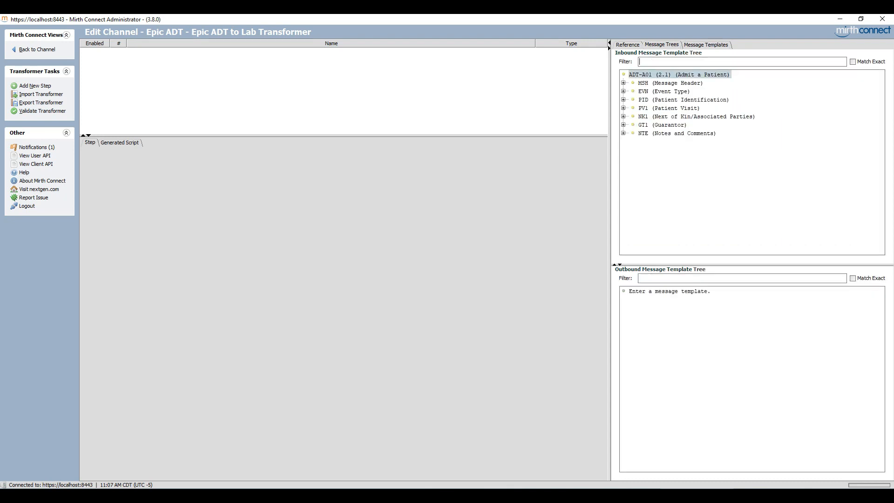
Expand PV1 to reveal the PV1.41.1 Account Status value and select the PV1.2.1 value X.
{"action": "left_click", "coordinate": [624, 108]}
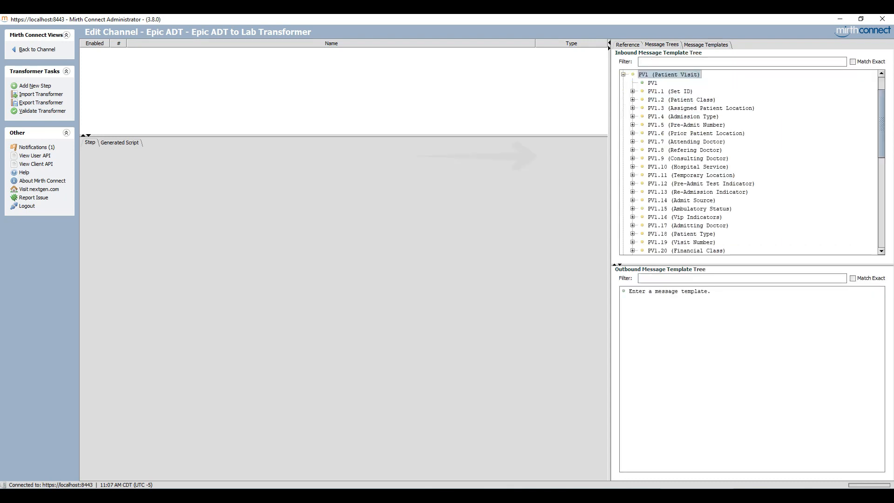
{"action": "left_click", "coordinate": [687, 124]}
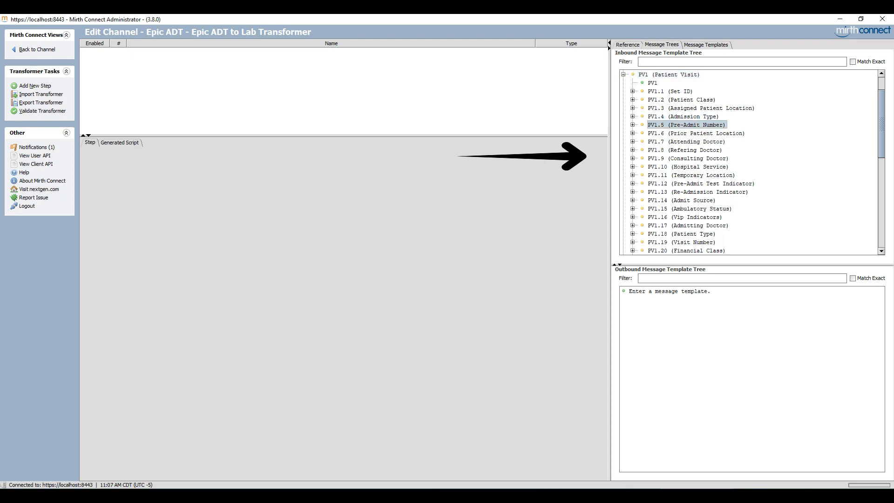
{"action": "scroll", "scroll_direction": "down", "scroll_amount": 3}
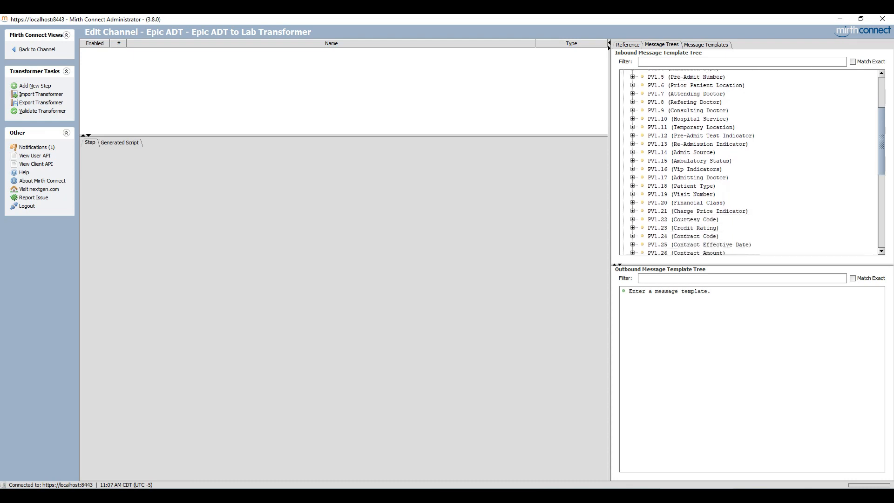
{"action": "scroll", "scroll_direction": "down", "scroll_amount": 3}
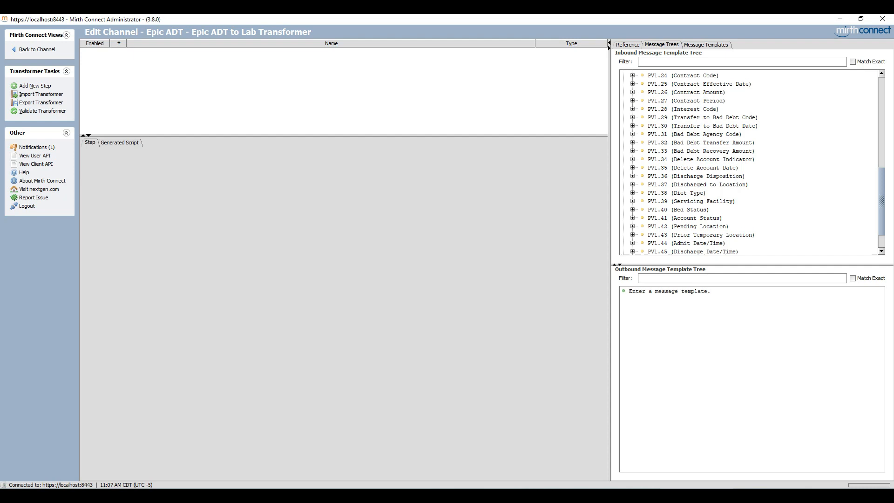
{"action": "left_click", "coordinate": [634, 218]}
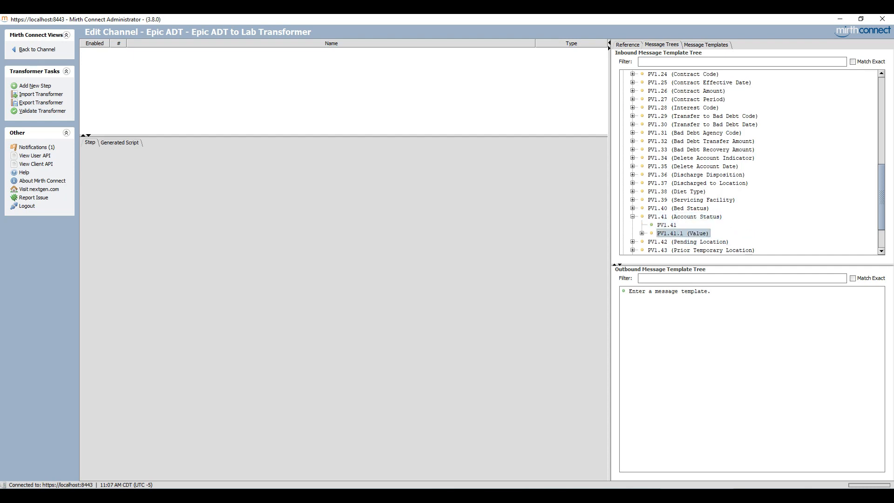
{"action": "left_click", "coordinate": [640, 233]}
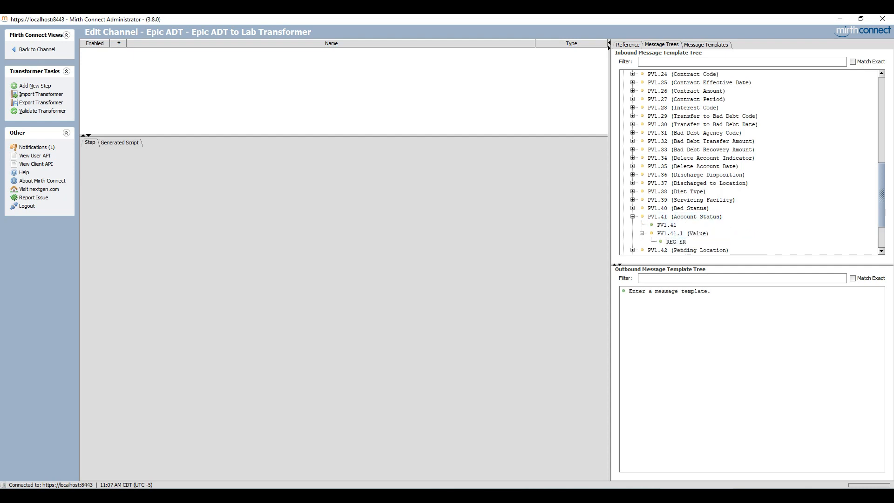
{"action": "scroll", "scroll_direction": "up", "scroll_amount": 3}
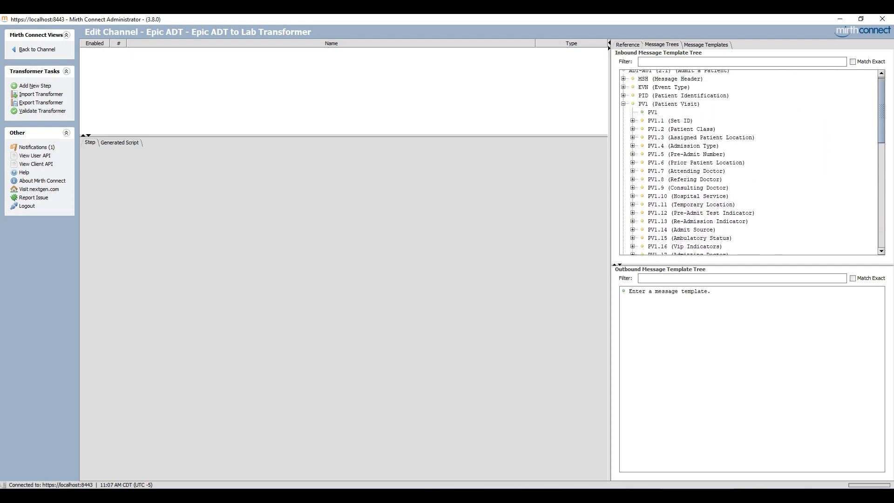
{"action": "left_click", "coordinate": [632, 129]}
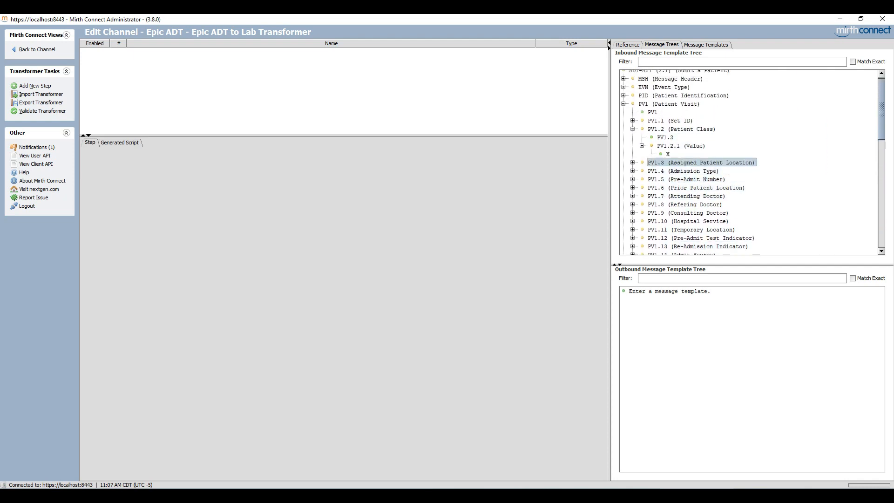
{"action": "left_click", "coordinate": [668, 153]}
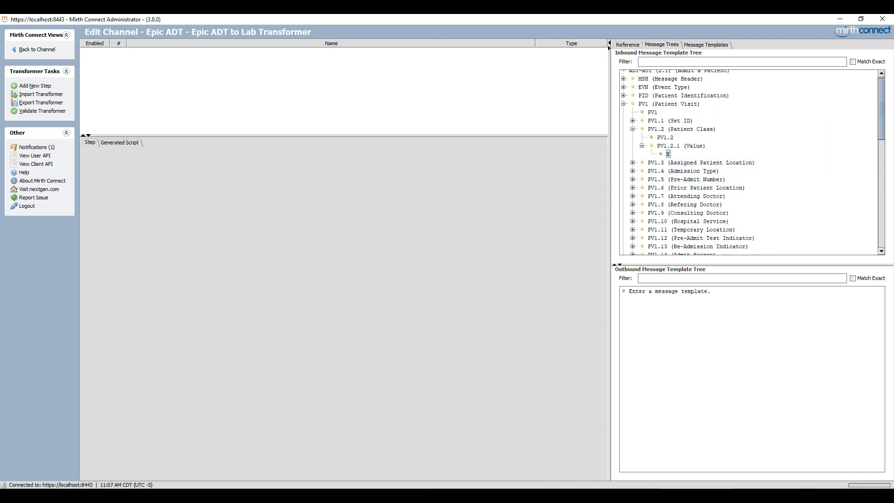
Map the PV1.2.1 value X to the outbound message as a Message Builder step without an iterator.
{"action": "right_click", "coordinate": [666, 154]}
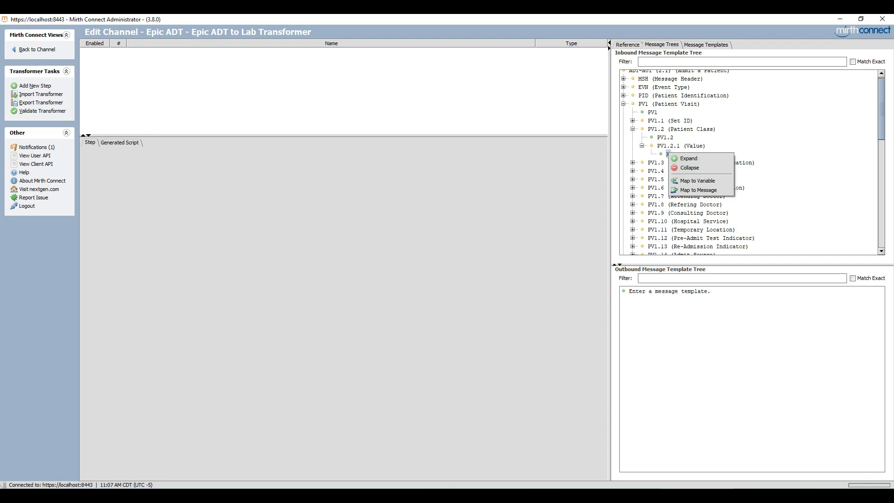
{"action": "mouse_move", "coordinate": [697, 190]}
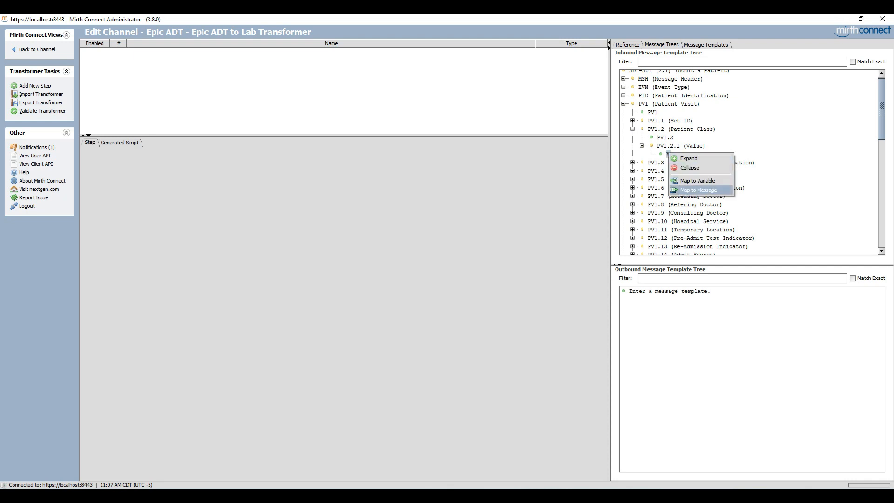
{"action": "left_click", "coordinate": [696, 190]}
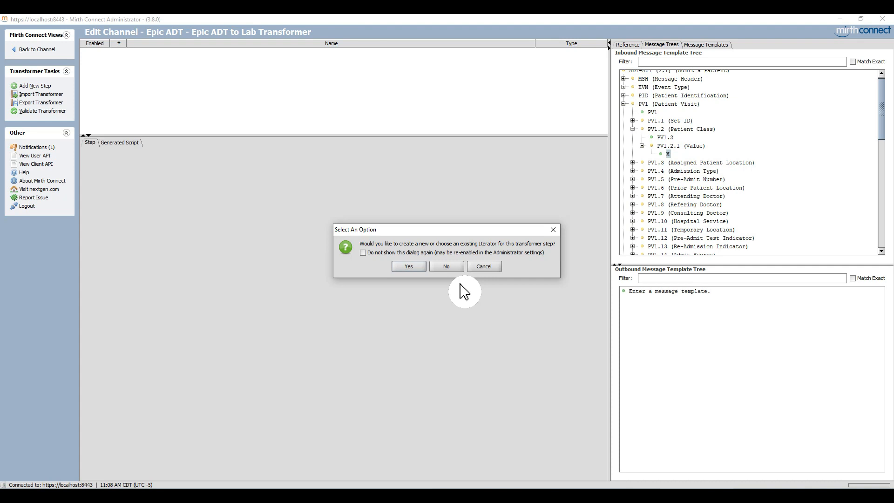
{"action": "left_click", "coordinate": [446, 266]}
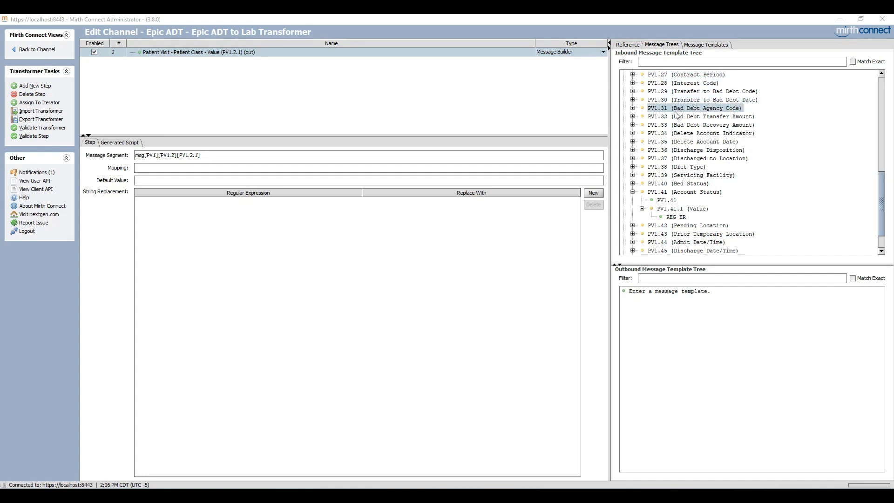
Map PV1.41.1 into the step, try the text 'Default value is OPTIONAL' in Default Value, and return to the channel.
{"action": "left_click", "coordinate": [681, 207]}
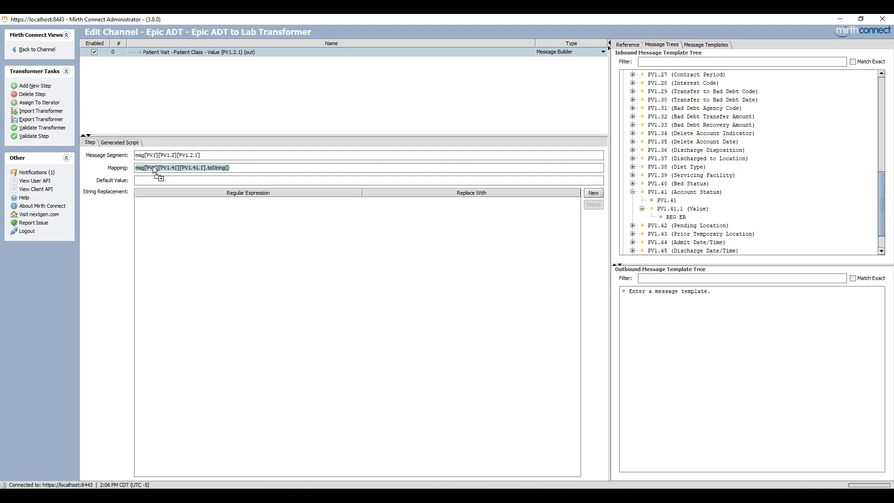
{"action": "left_click", "coordinate": [365, 180]}
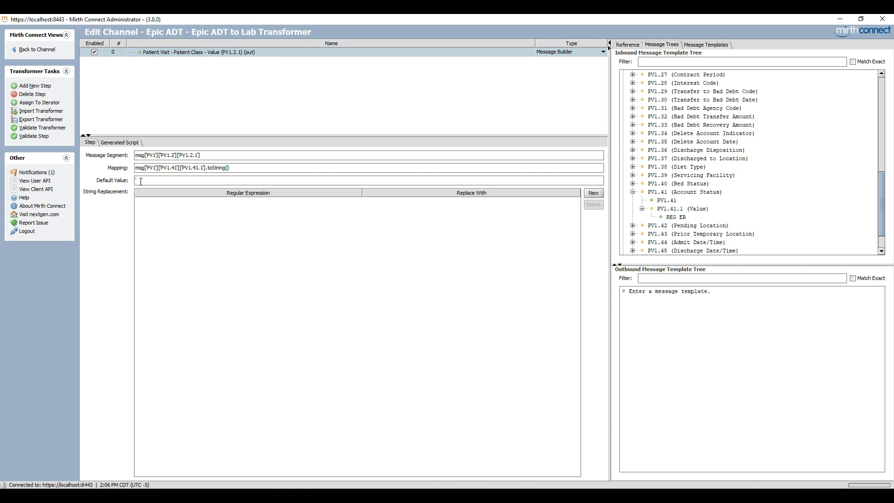
{"action": "type", "text": "Default val"}
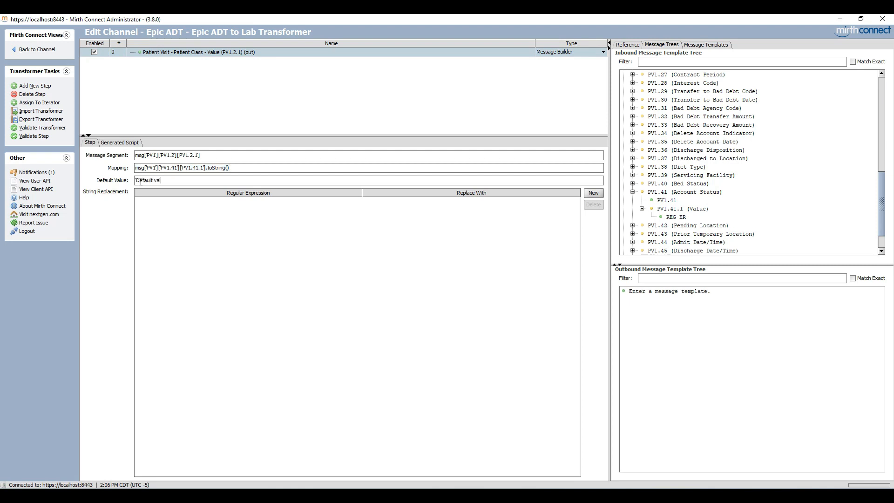
{"action": "type", "text": "ue is OPTIONAL'"}
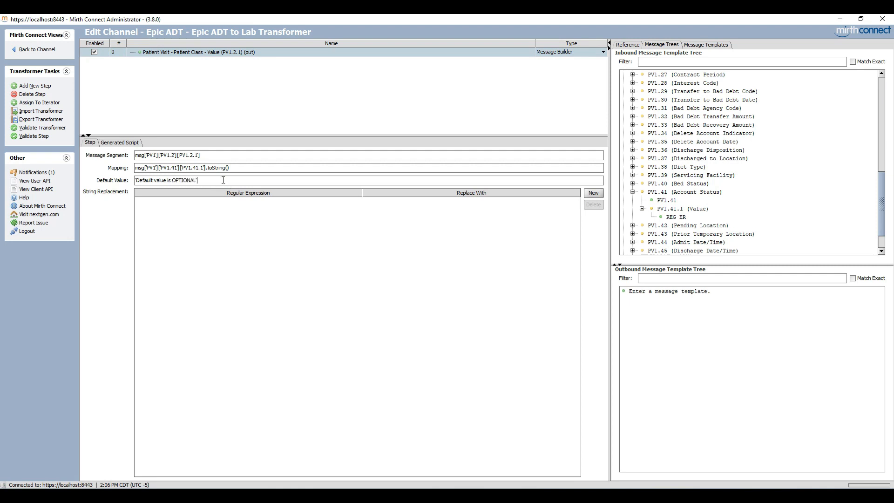
{"action": "mouse_move", "coordinate": [202, 180]}
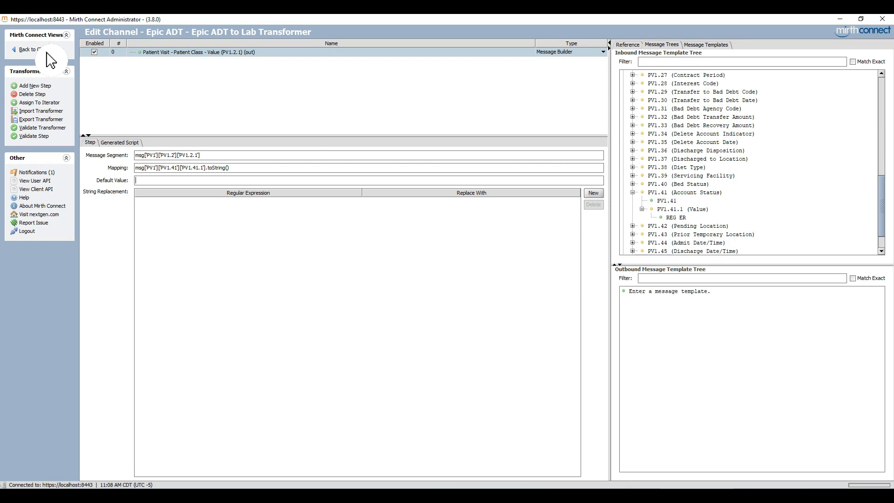
{"action": "left_click", "coordinate": [27, 49]}
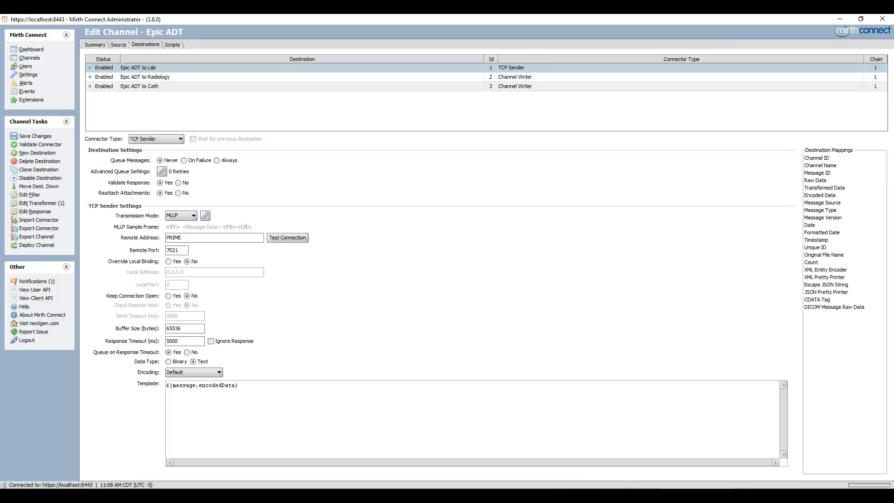
{"action": "mouse_move", "coordinate": [42, 153]}
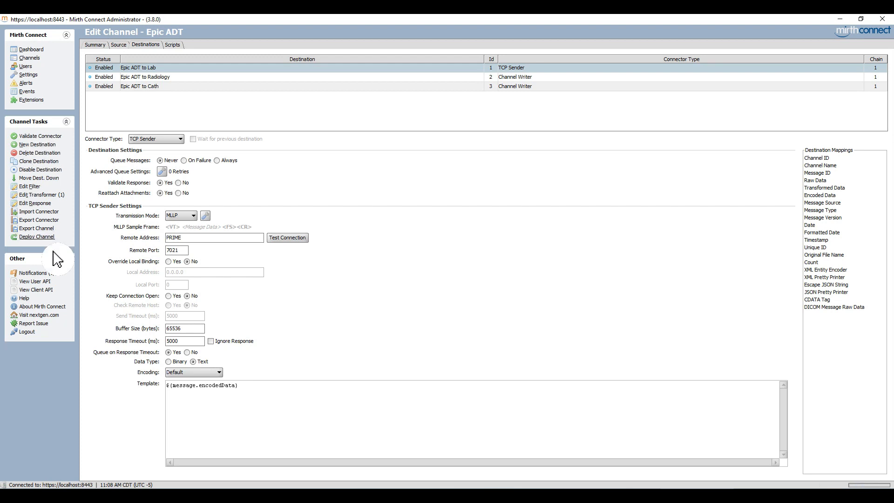
Deploy the Epic ADT channel so it shows Started on the Dashboard.
{"action": "left_click", "coordinate": [37, 236]}
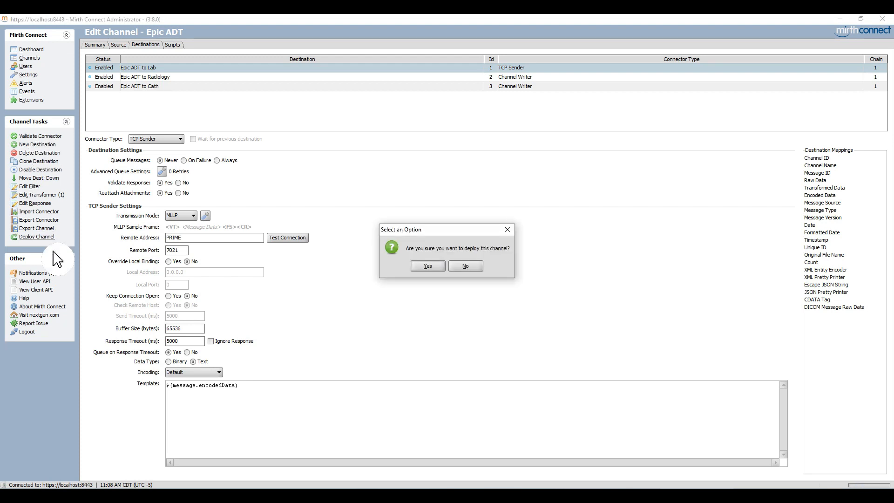
{"action": "left_click", "coordinate": [426, 266]}
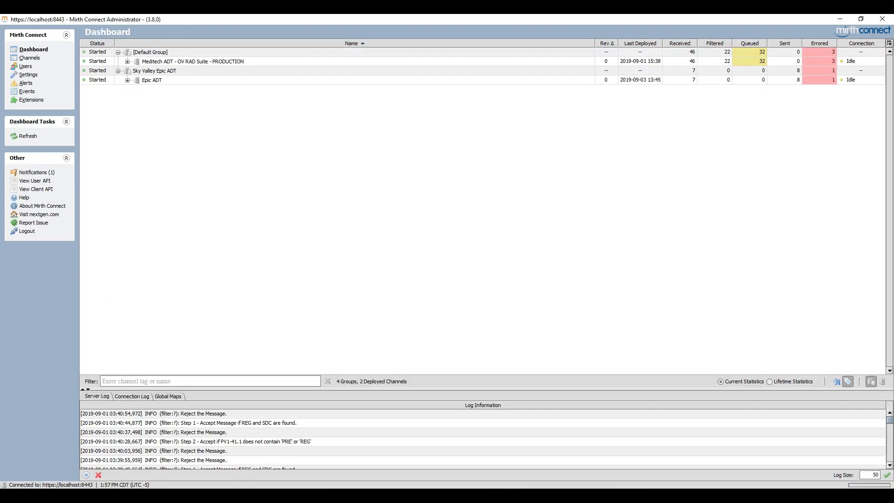
{"action": "mouse_move", "coordinate": [161, 120]}
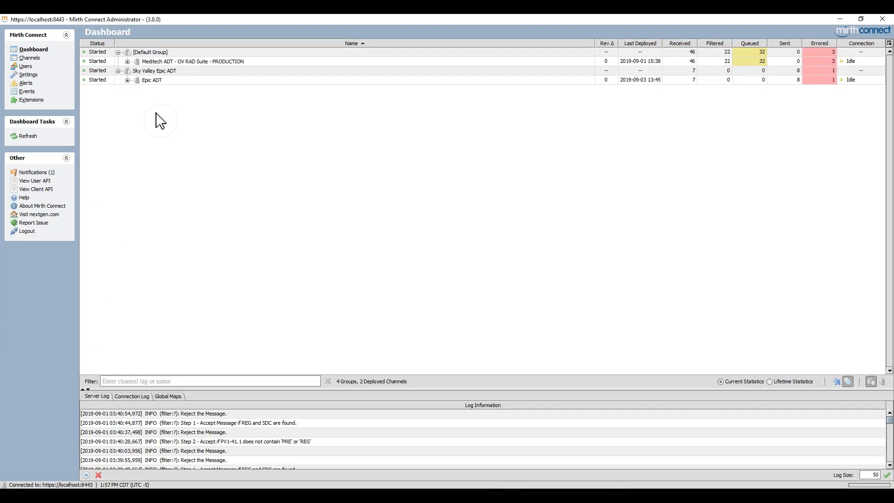
From the Epic ADT message log, start a Send Message and paste in the sample ADT A01 message.
{"action": "left_click", "coordinate": [128, 80]}
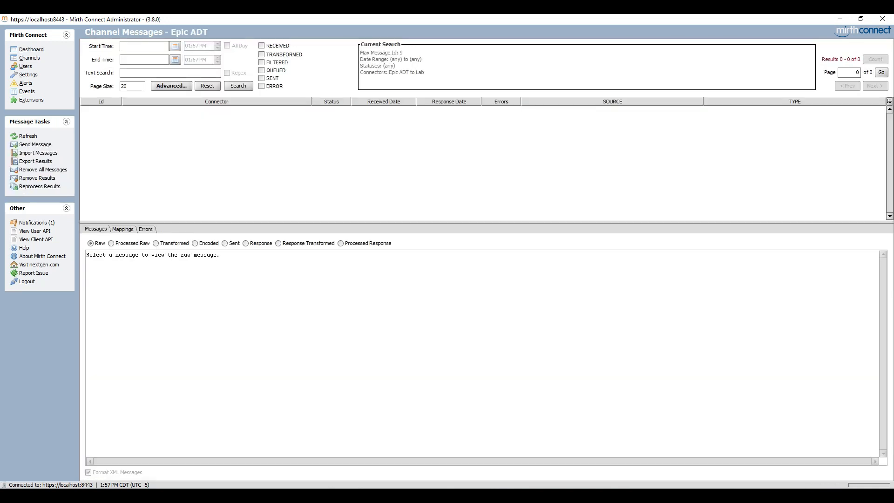
{"action": "mouse_move", "coordinate": [44, 164]}
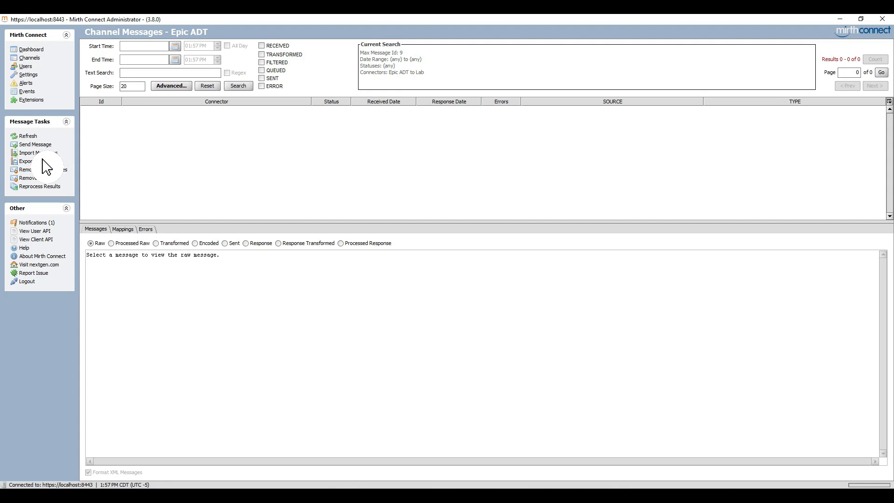
{"action": "left_click", "coordinate": [34, 144]}
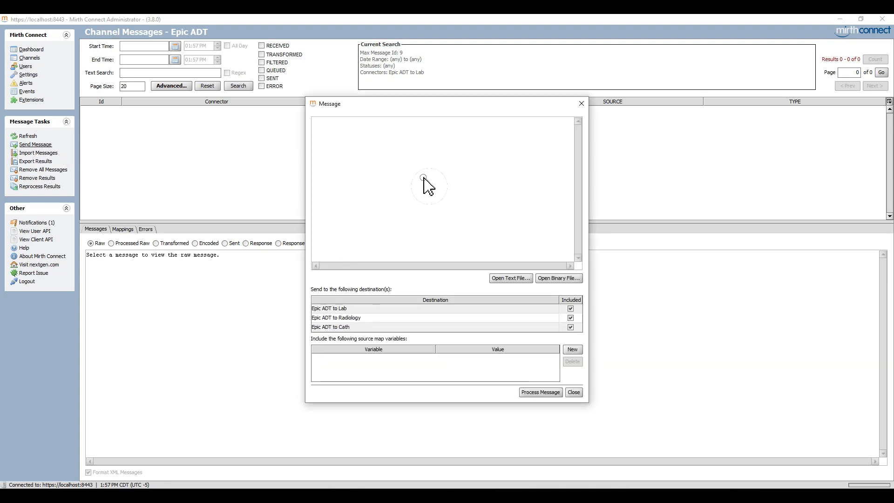
{"action": "right_click", "coordinate": [425, 185]}
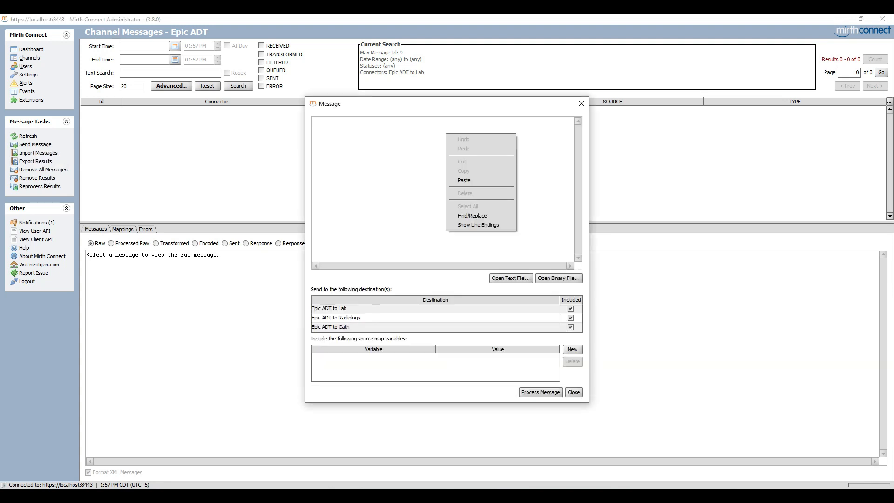
{"action": "left_click", "coordinate": [464, 179]}
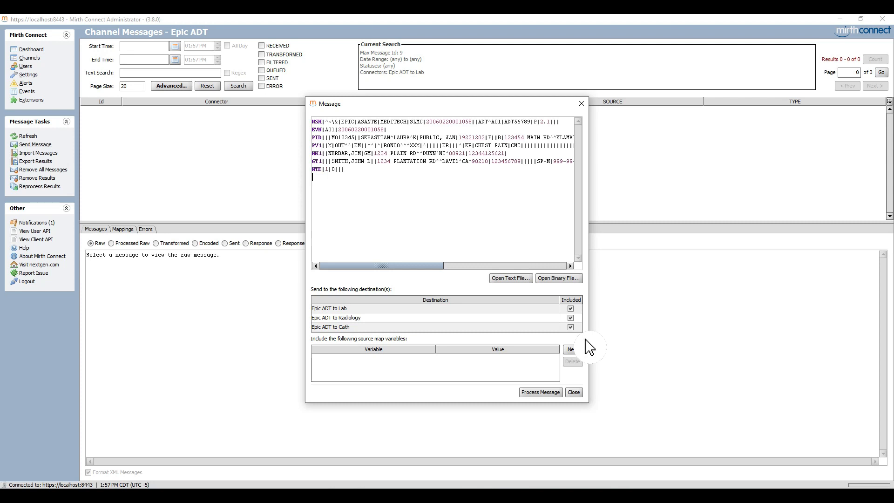
Exclude the Radiology and Cath destinations and process the message to Lab only.
{"action": "left_click", "coordinate": [570, 318]}
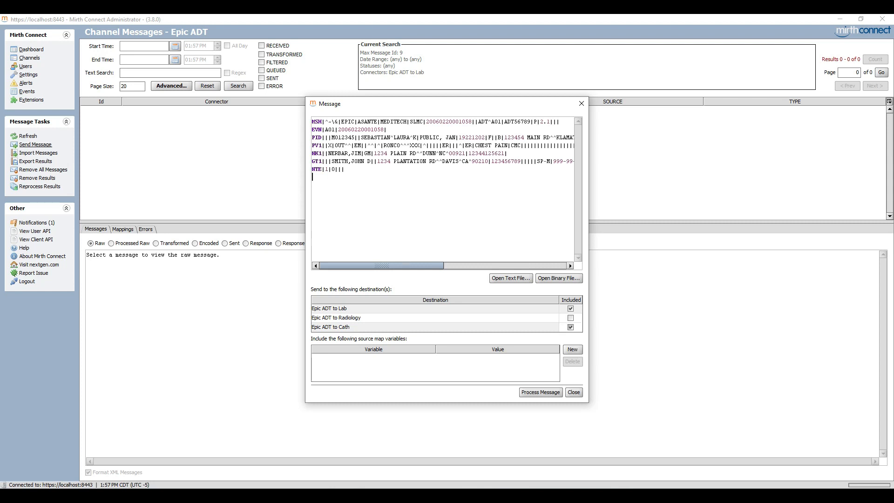
{"action": "left_click", "coordinate": [570, 327]}
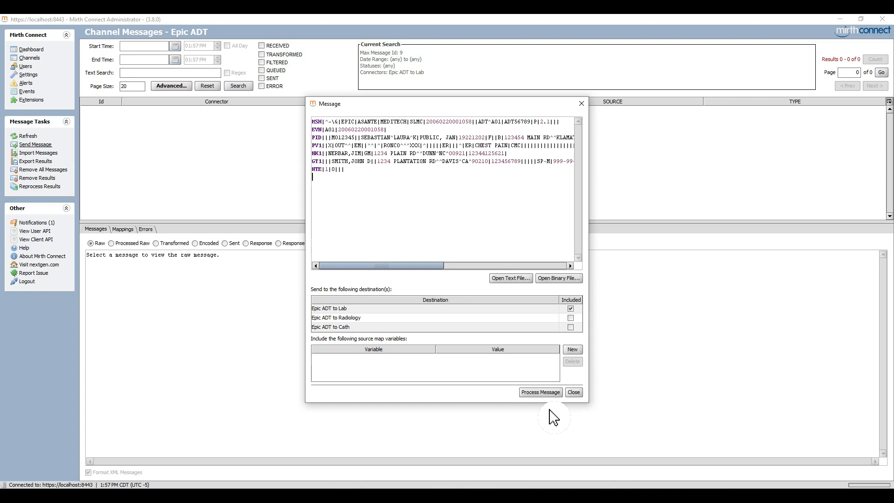
{"action": "mouse_move", "coordinate": [553, 416]}
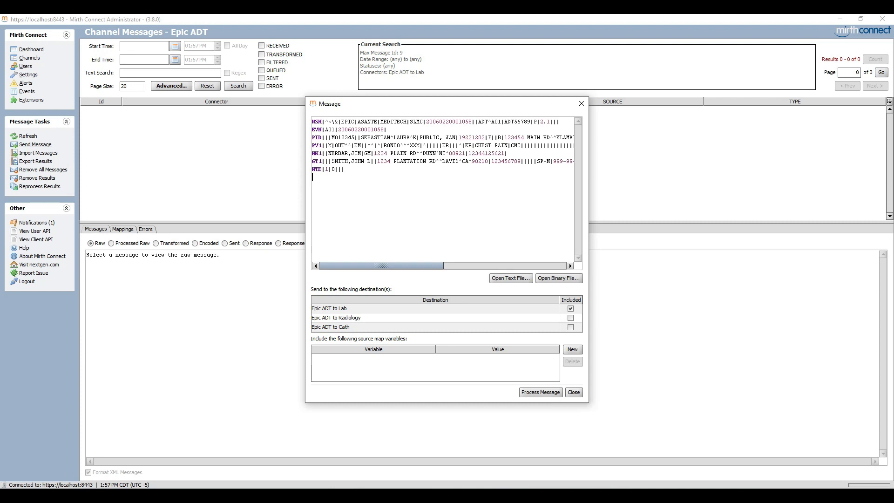
{"action": "left_click", "coordinate": [573, 393]}
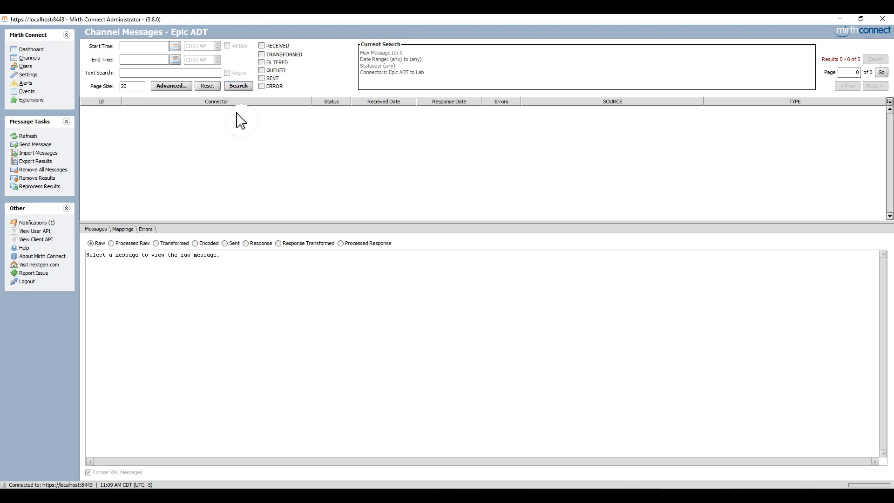
Refresh the list, select the Epic ADT to Lab message and compare its encoded and raw versions.
{"action": "left_click", "coordinate": [238, 86]}
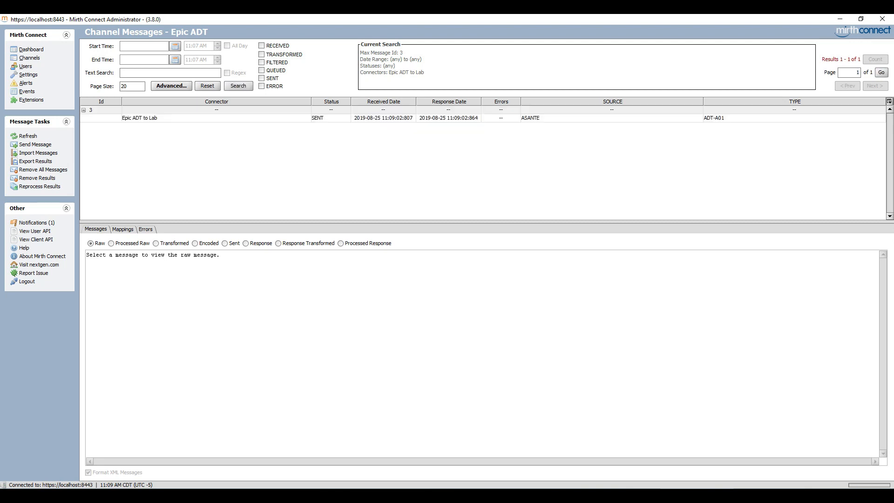
{"action": "left_click", "coordinate": [140, 118]}
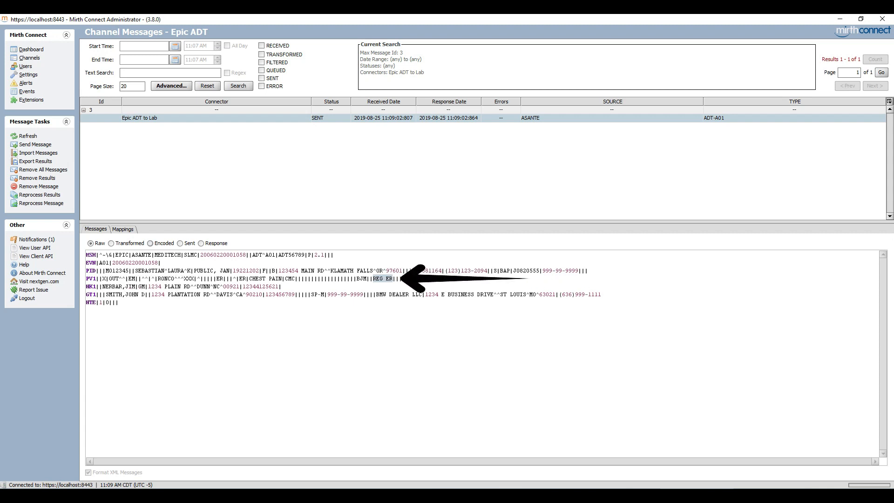
{"action": "left_click", "coordinate": [151, 243]}
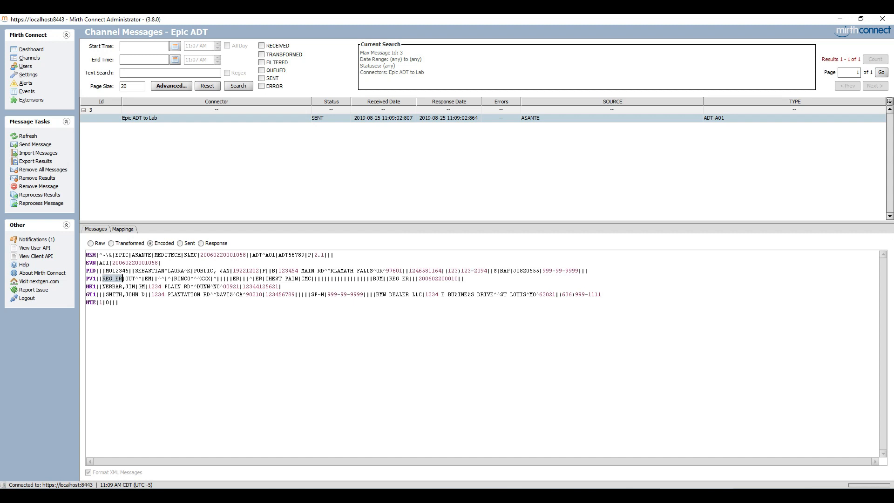
{"action": "left_click", "coordinate": [91, 243]}
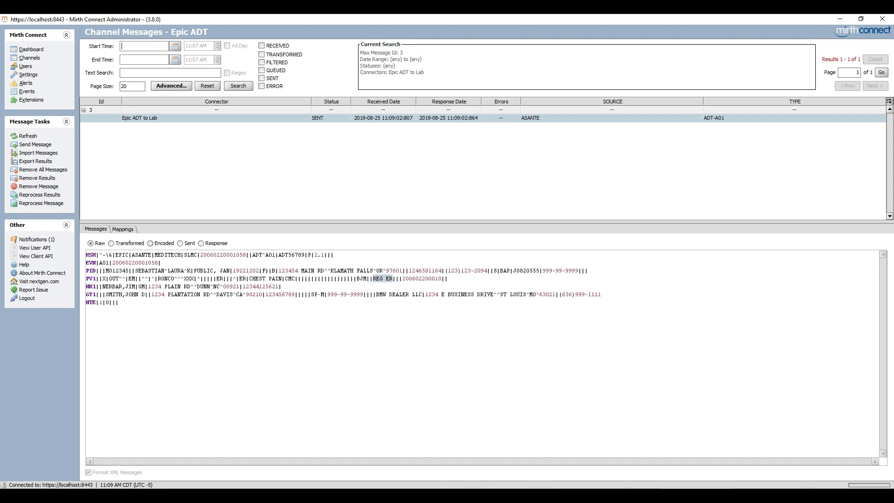
Review the encoded, sent and response versions, confirming REG ER appears in PV1.2.
{"action": "left_click", "coordinate": [152, 244]}
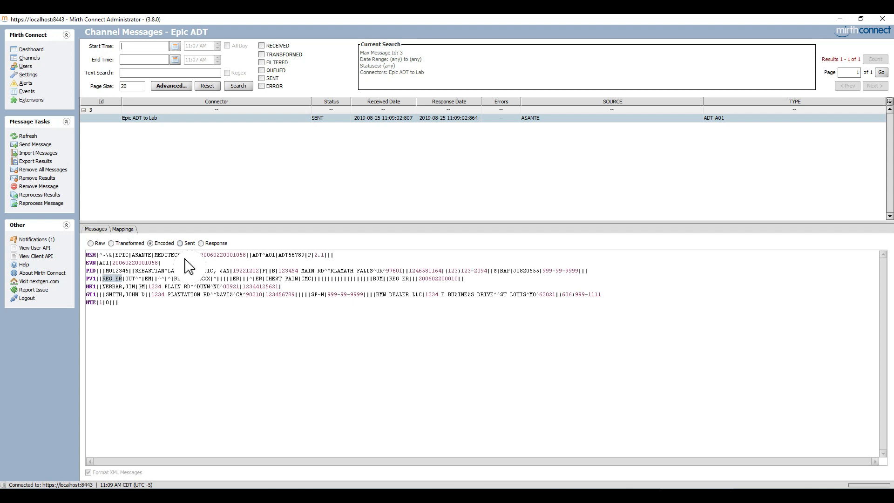
{"action": "left_click", "coordinate": [182, 243]}
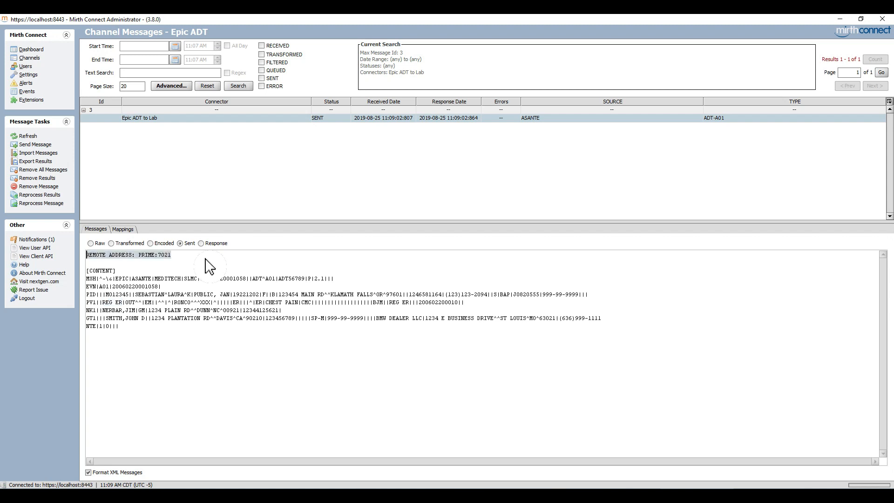
{"action": "left_click", "coordinate": [201, 243]}
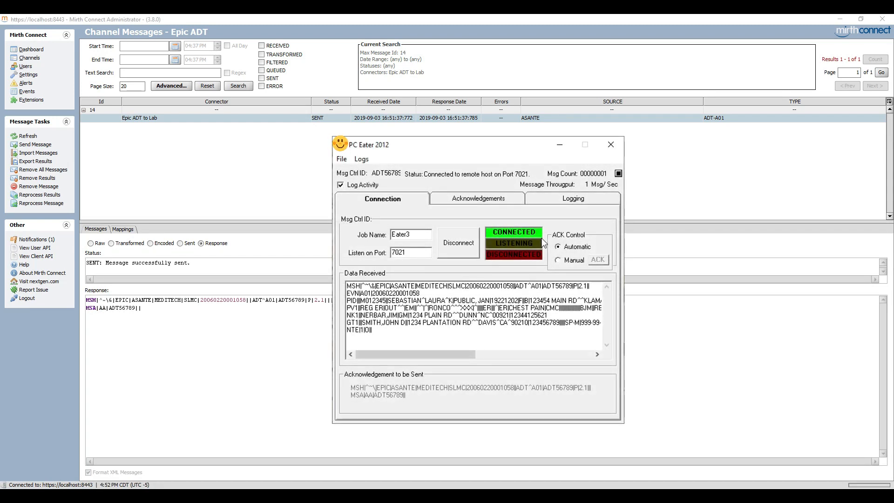
Review PC Eater's received ADT message and acknowledgement, then return to the Lab destination settings.
{"action": "left_click", "coordinate": [610, 144]}
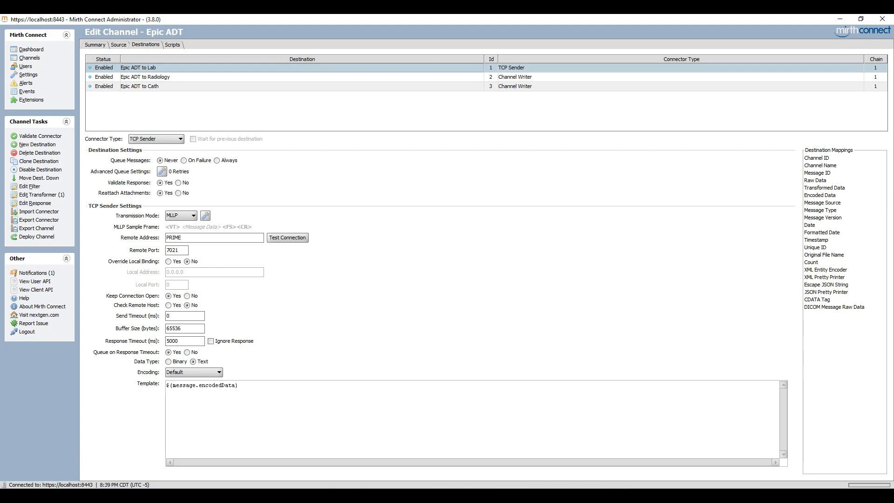
In the Lab transformer, map the REG ER value under PV1.41.1 to the message, answering the iterator prompt.
{"action": "left_click", "coordinate": [39, 194]}
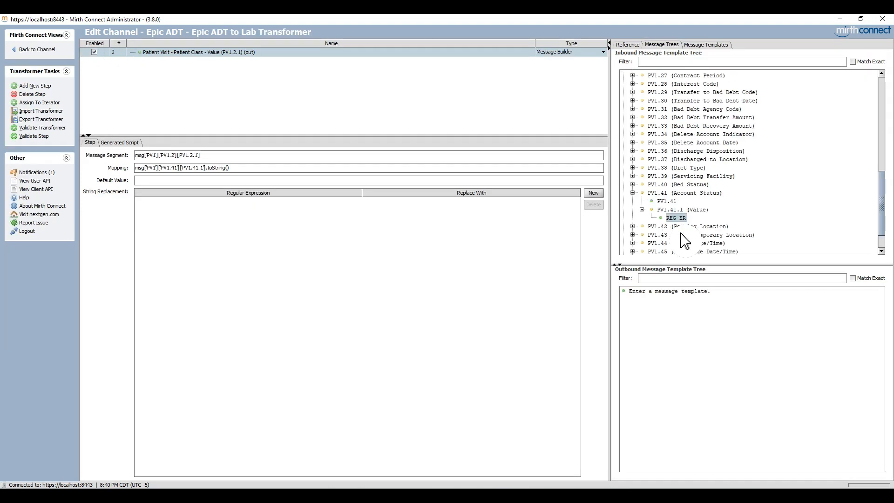
{"action": "right_click", "coordinate": [675, 218]}
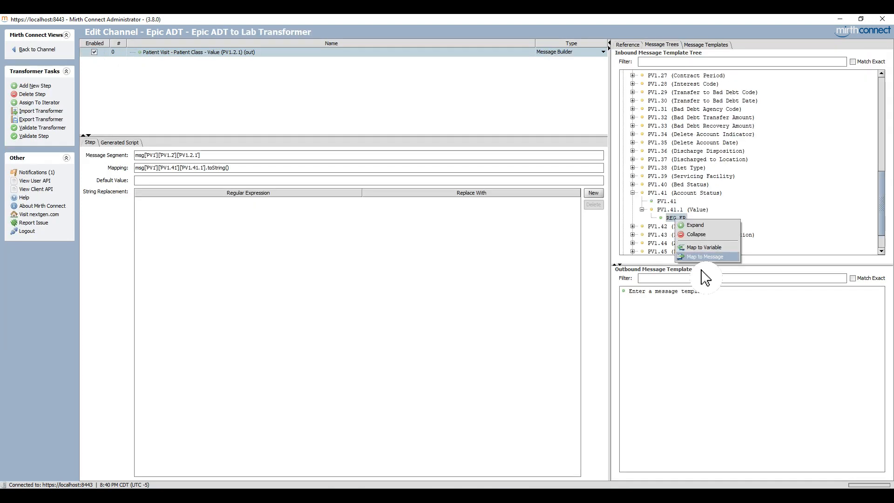
{"action": "left_click", "coordinate": [704, 257]}
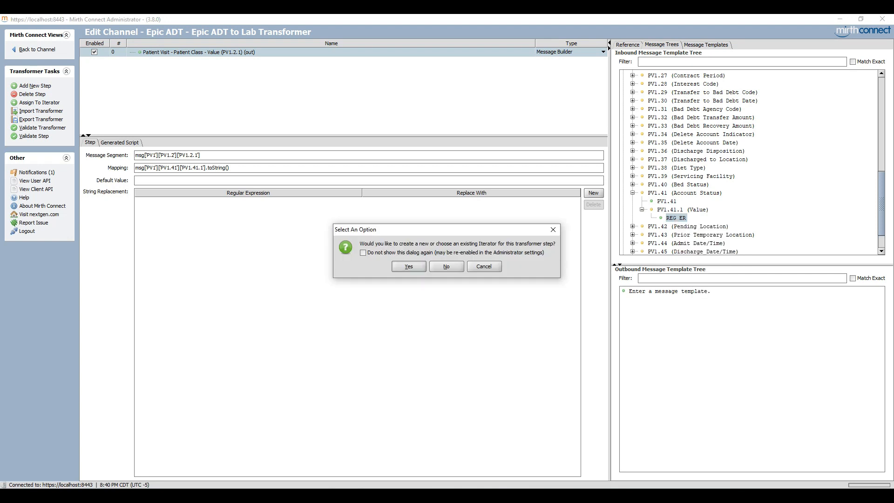
{"action": "left_click", "coordinate": [446, 266]}
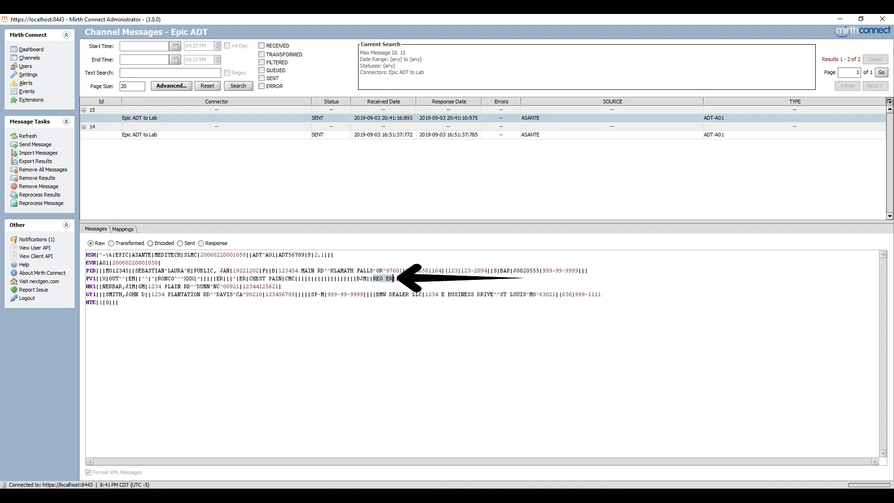
Show message 15 for Epic ADT to Lab and compare its Raw and Encoded content.
{"action": "left_click", "coordinate": [151, 243]}
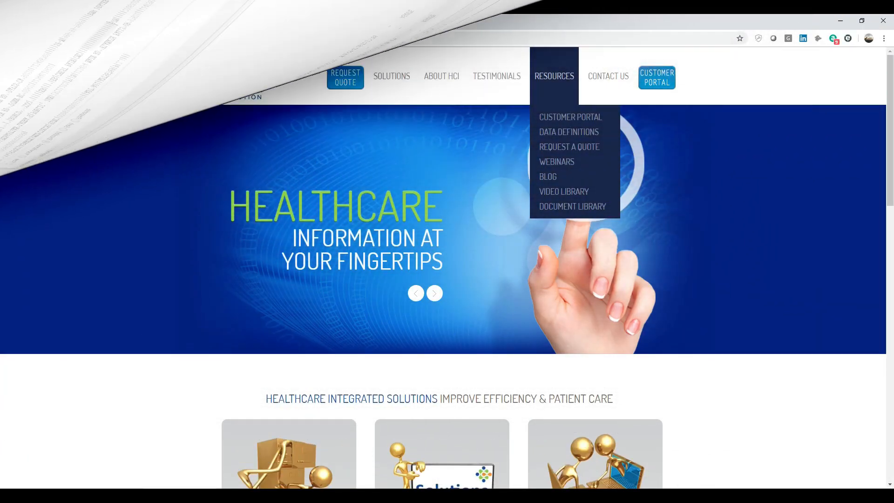
{"action": "mouse_move", "coordinate": [564, 191]}
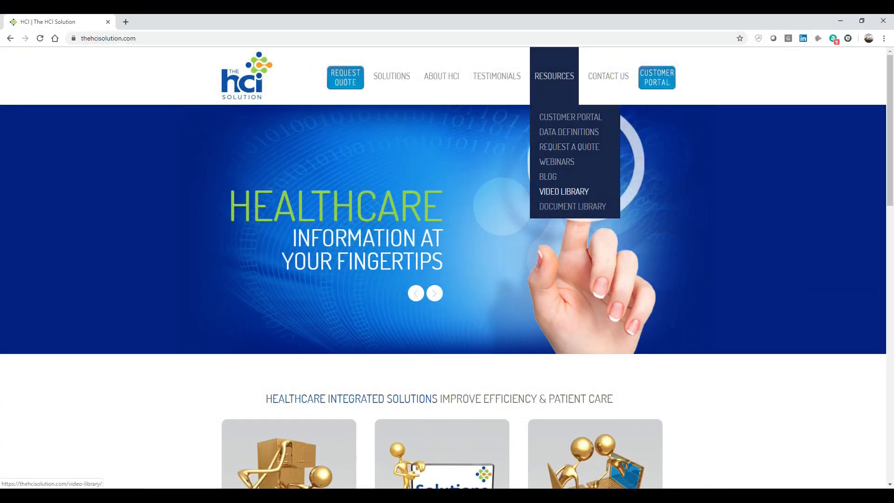
Reach the NextGen Connect (Mirth) Engine education series in the Video Library.
{"action": "left_click", "coordinate": [563, 191]}
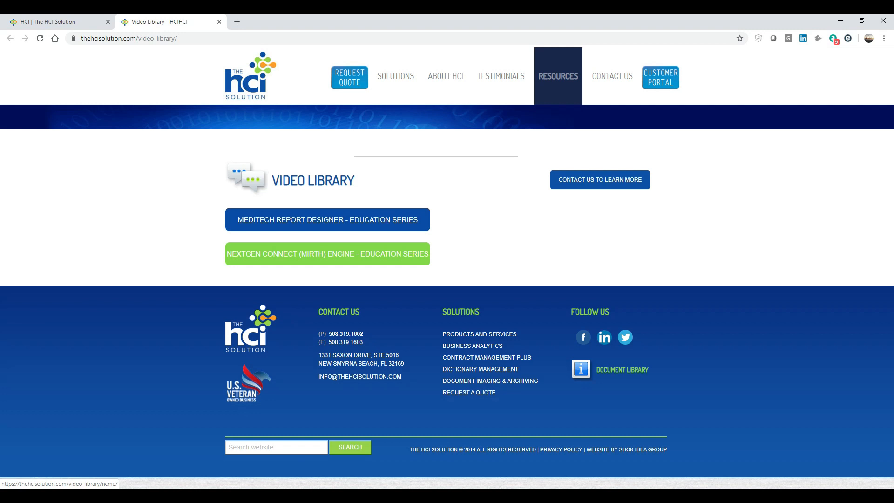
{"action": "left_click", "coordinate": [327, 253]}
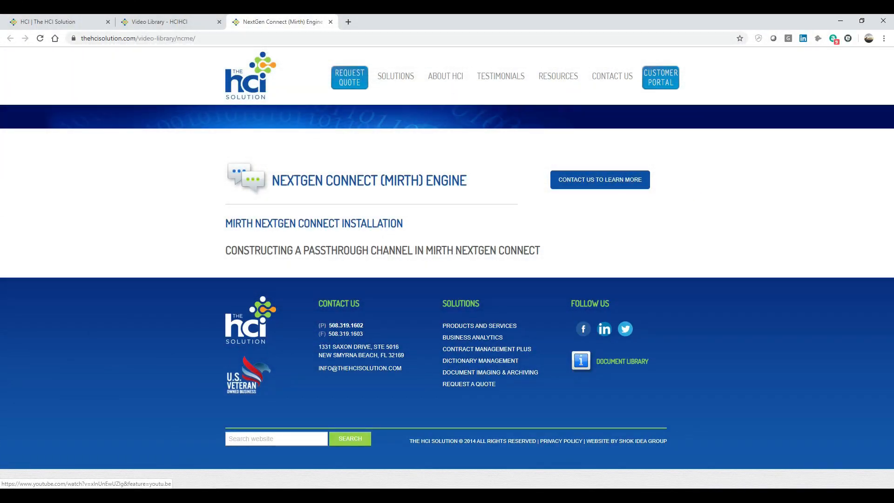
{"action": "mouse_move", "coordinate": [382, 250]}
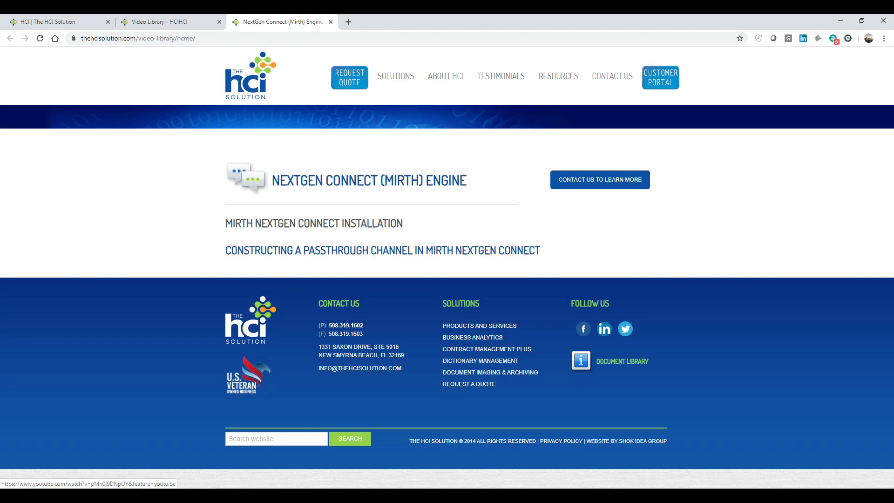